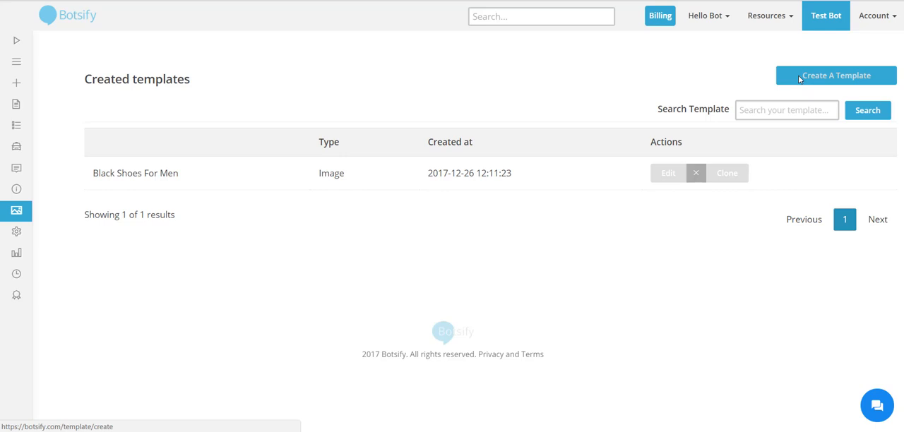
Start creating a new template from the Created templates page
left_click(836, 76)
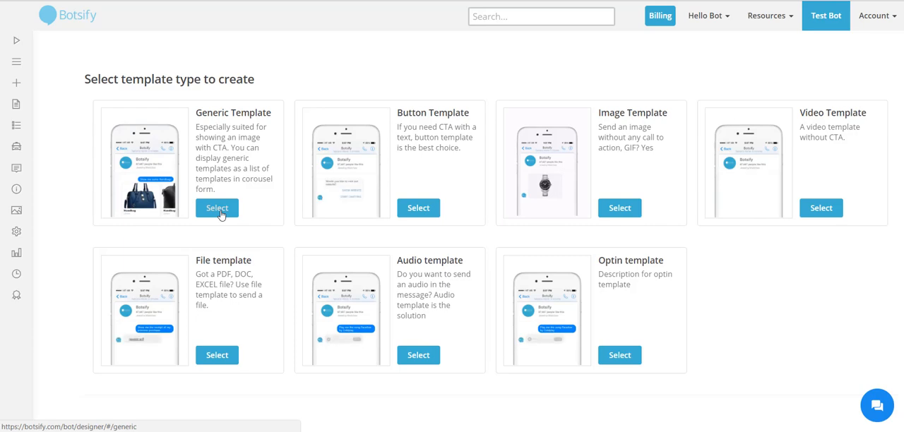
Choose the Generic Template type to open the carousel designer
left_click(218, 207)
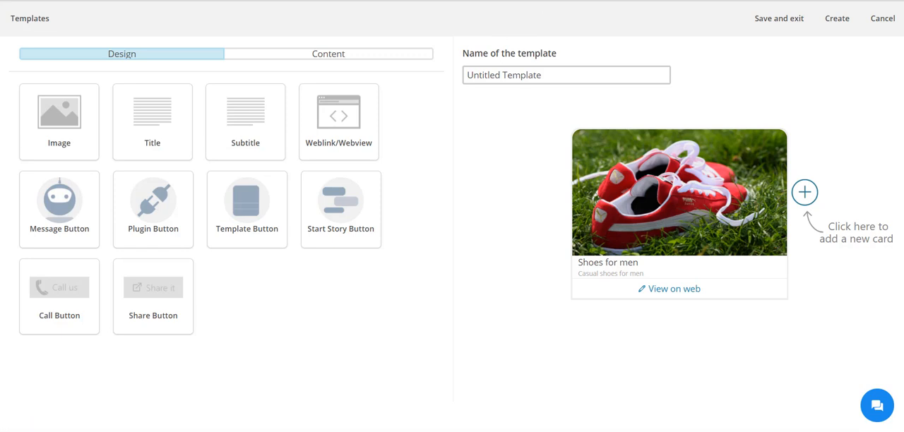
Set the card's image to the black slip-on shoe and title it 'Shoes for men'
left_click(327, 54)
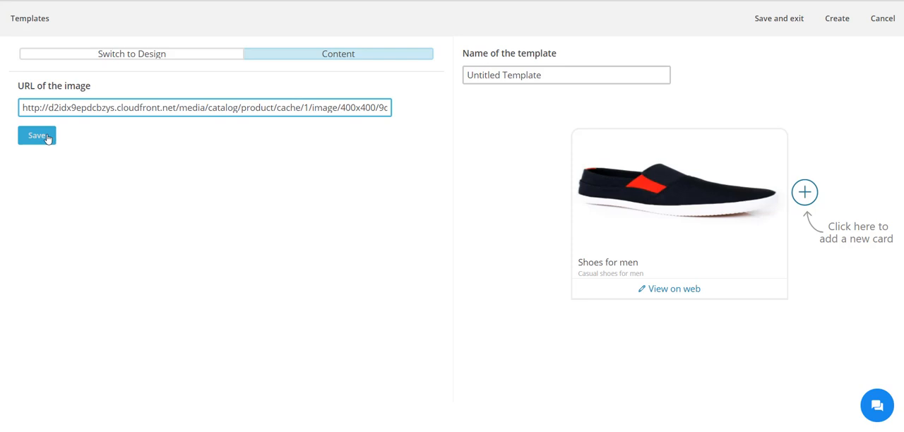
left_click(131, 54)
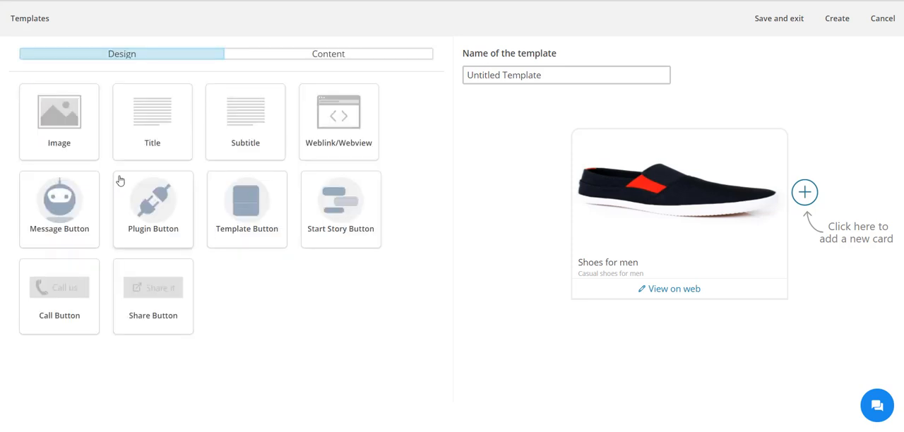
left_click(328, 54)
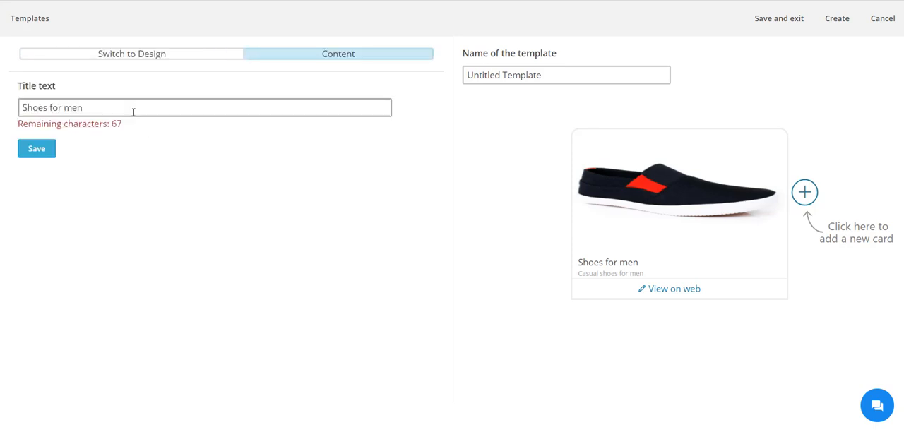
left_click(131, 54)
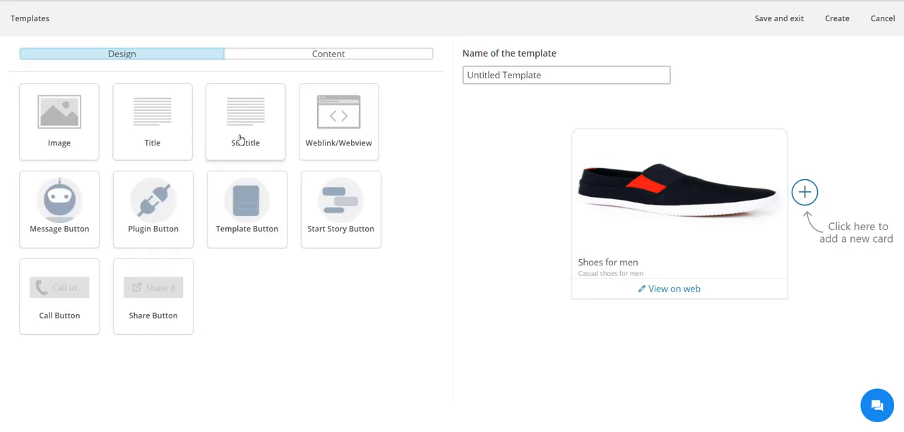
Subtitle the card 'Casual shoes for men' and save its 'View on web' button link
left_click(328, 54)
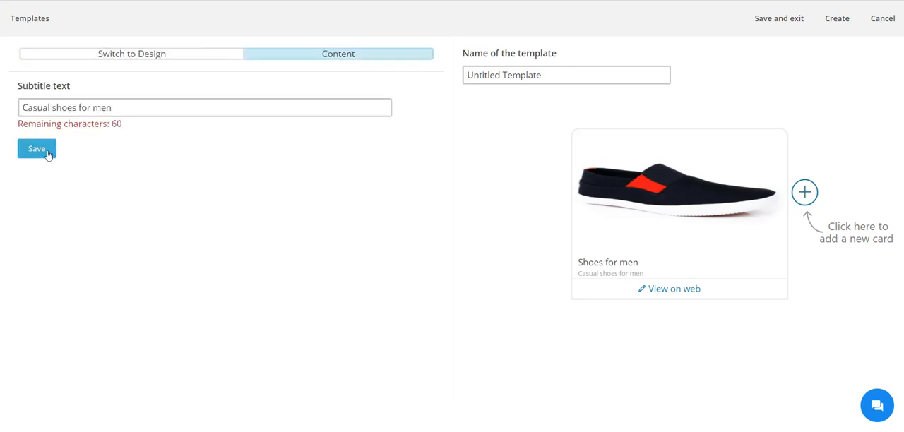
left_click(131, 54)
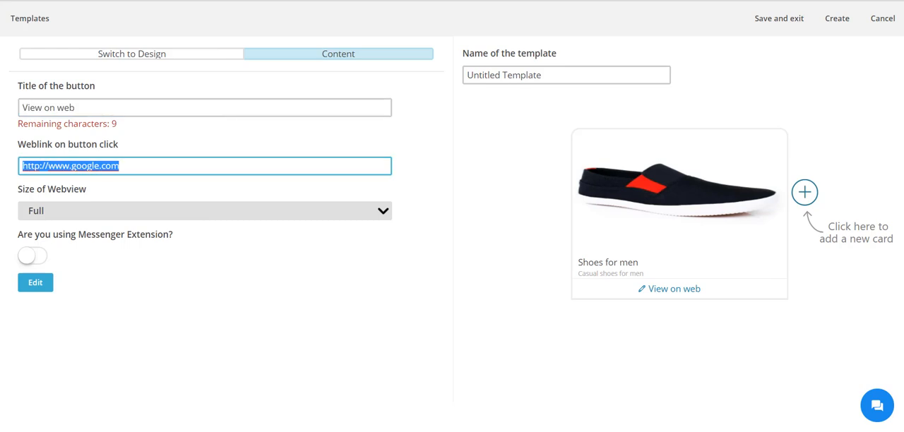
left_click(132, 53)
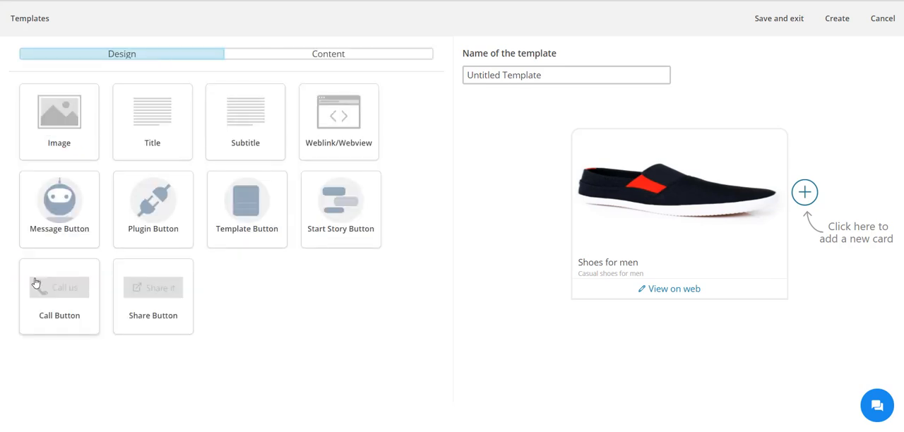
left_click(565, 75)
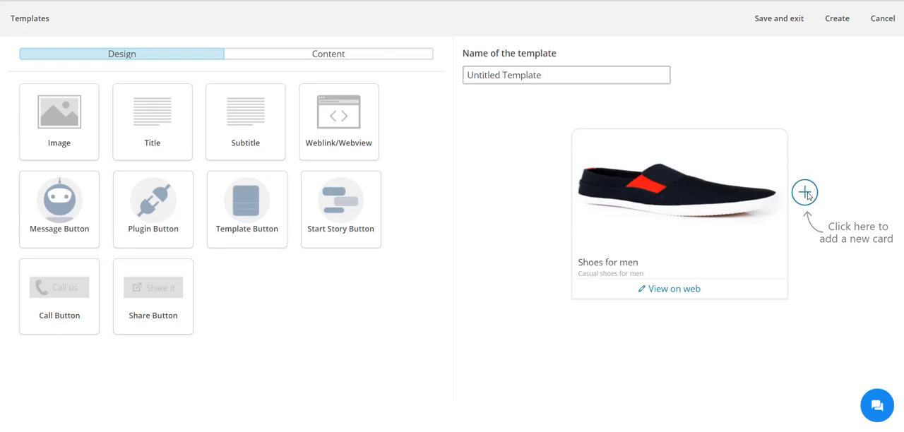
Add the Red Shoes and Black Shoes cards to the carousel
left_click(805, 192)
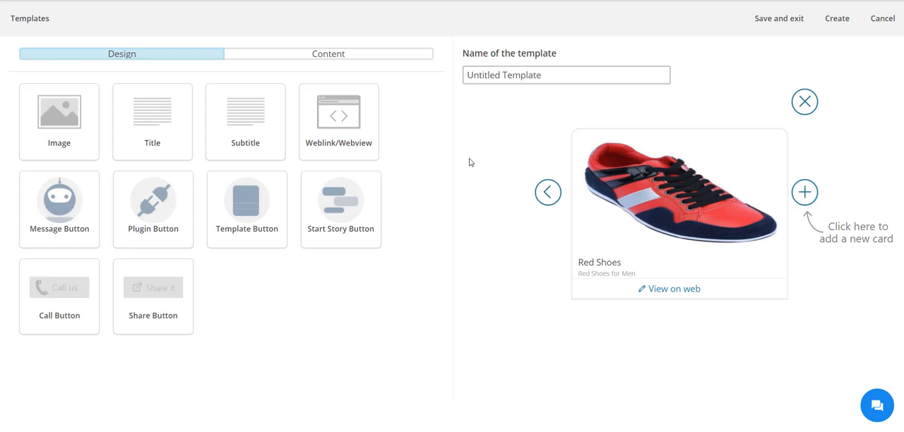
left_click(806, 192)
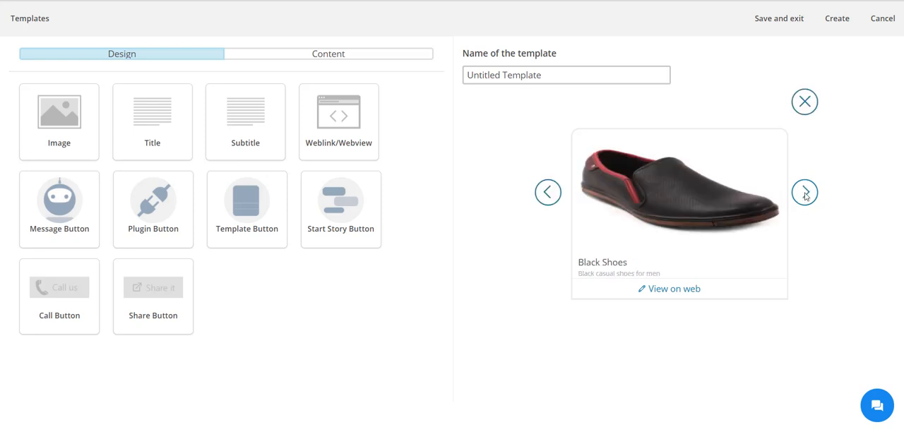
left_click(805, 192)
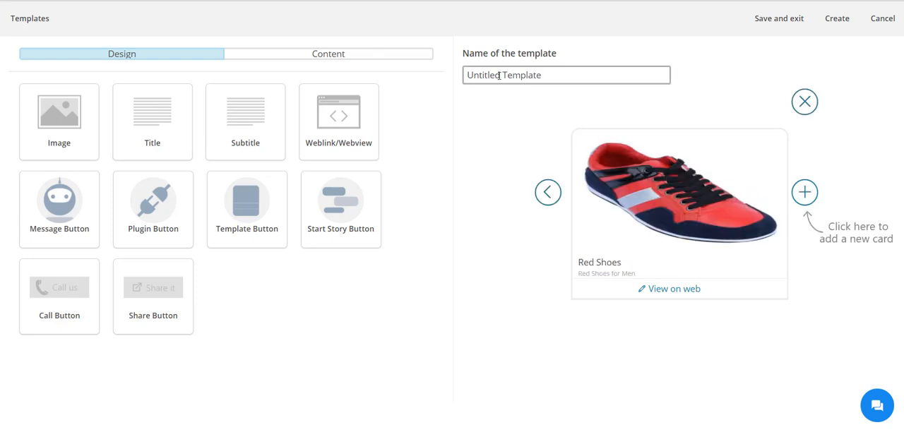
Name the template 'Shoes for Men' and save a story answering 'shoes for men' with it
double_click(483, 75)
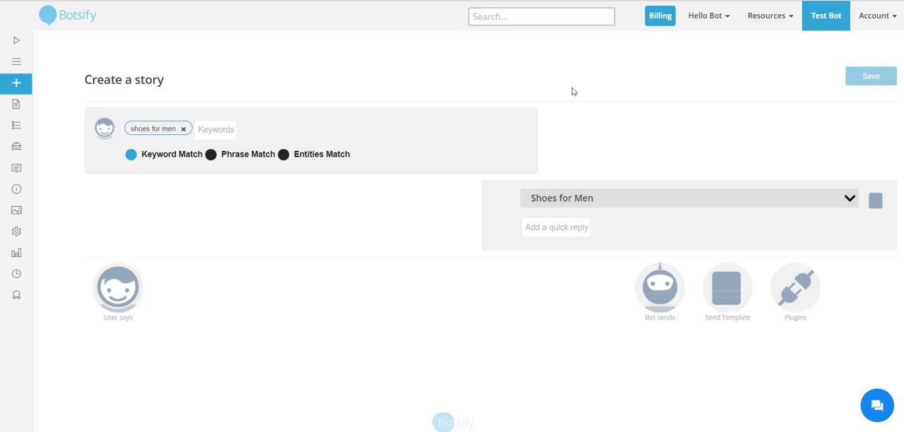
left_click(870, 76)
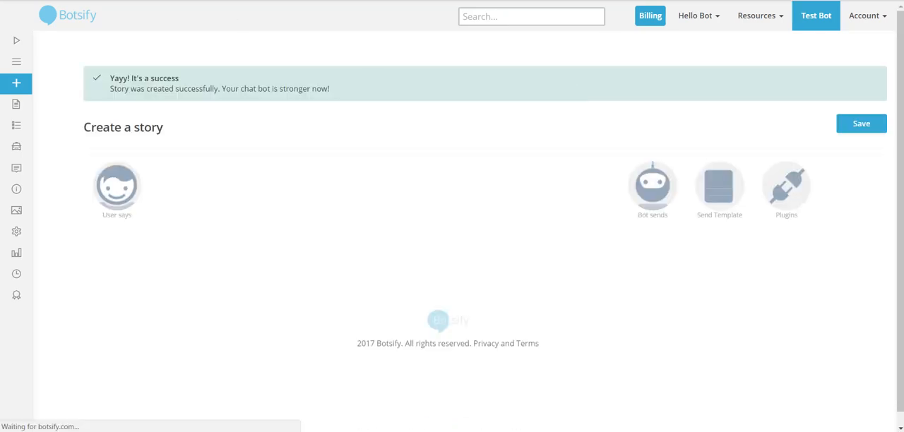
left_click(816, 15)
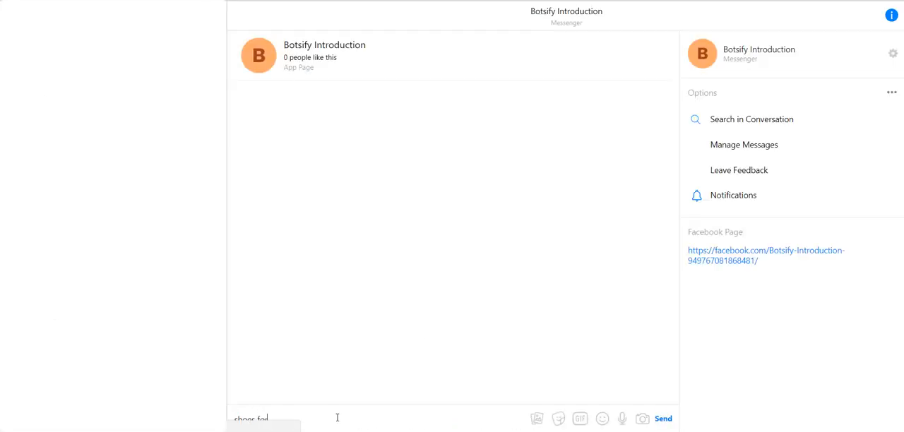
Send 'shoes for men', browse the carousel and open the Black Shoes product page
left_click(663, 418)
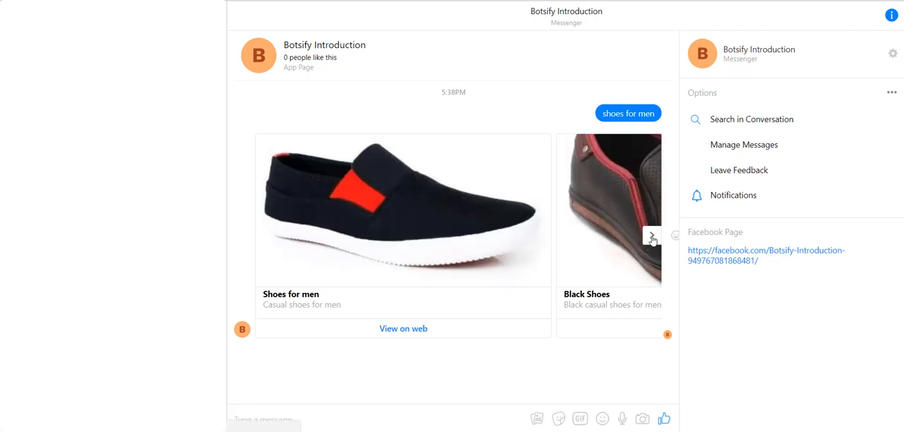
left_click(653, 234)
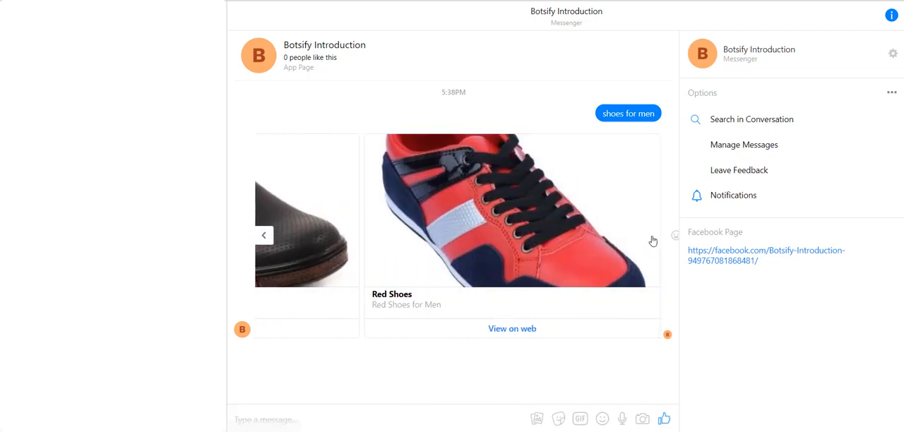
left_click(262, 234)
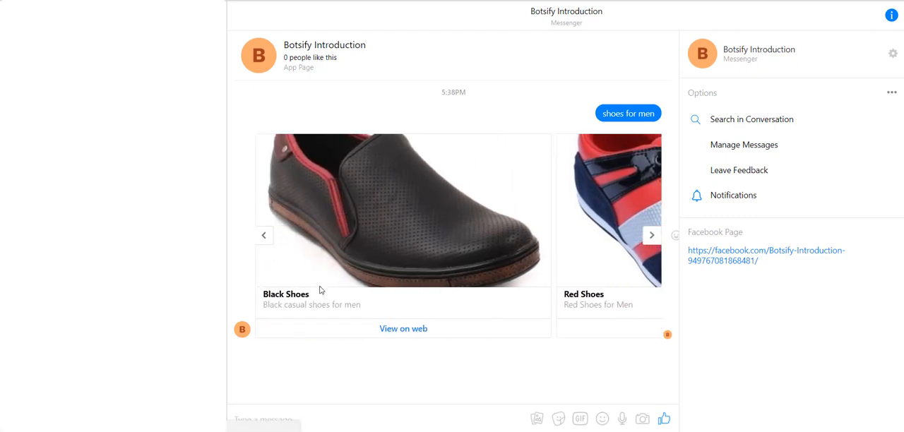
left_click(404, 328)
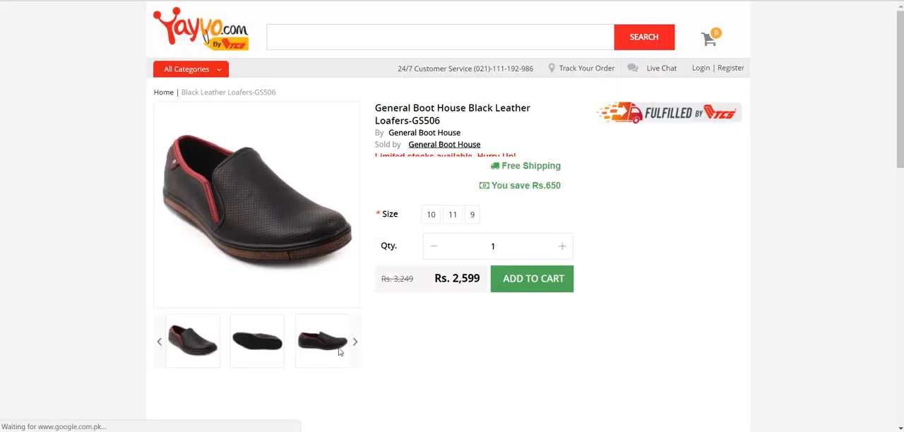
mouse_move(326, 342)
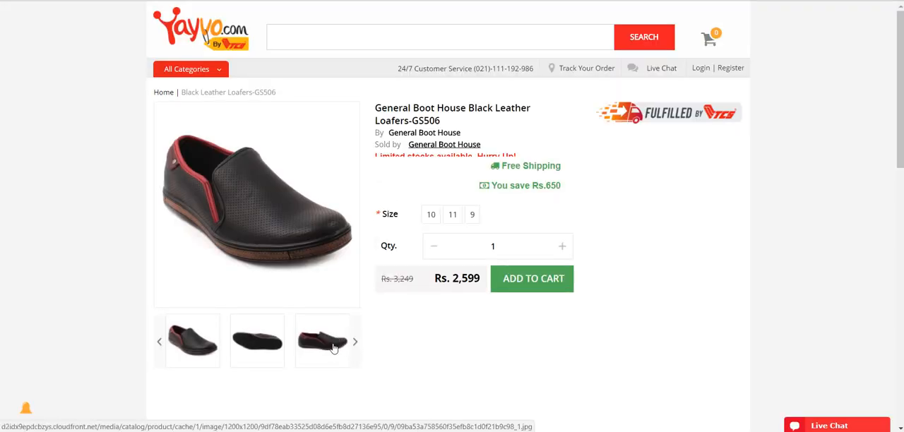